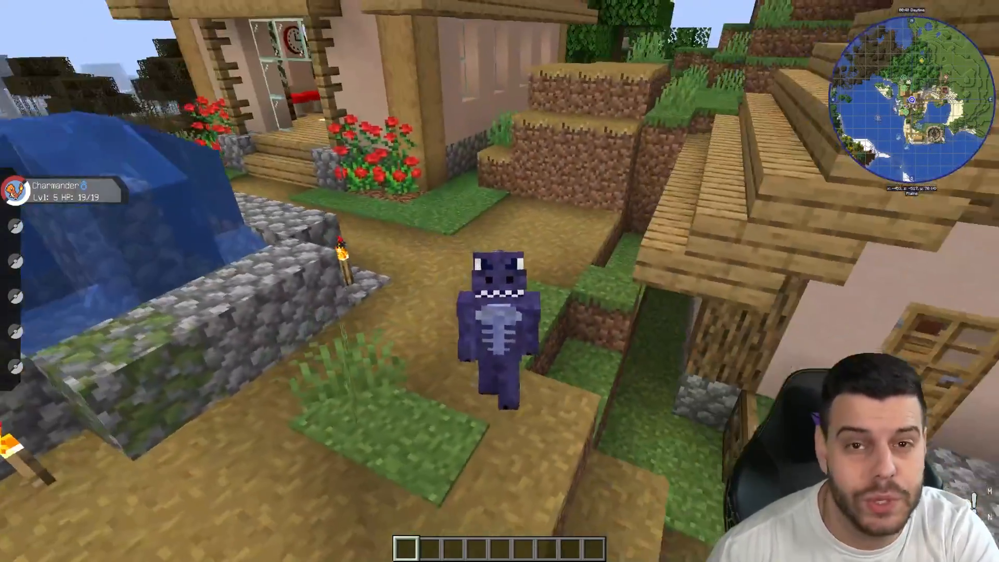
{"action": "mouse_move", "coordinate": [500, 281]}
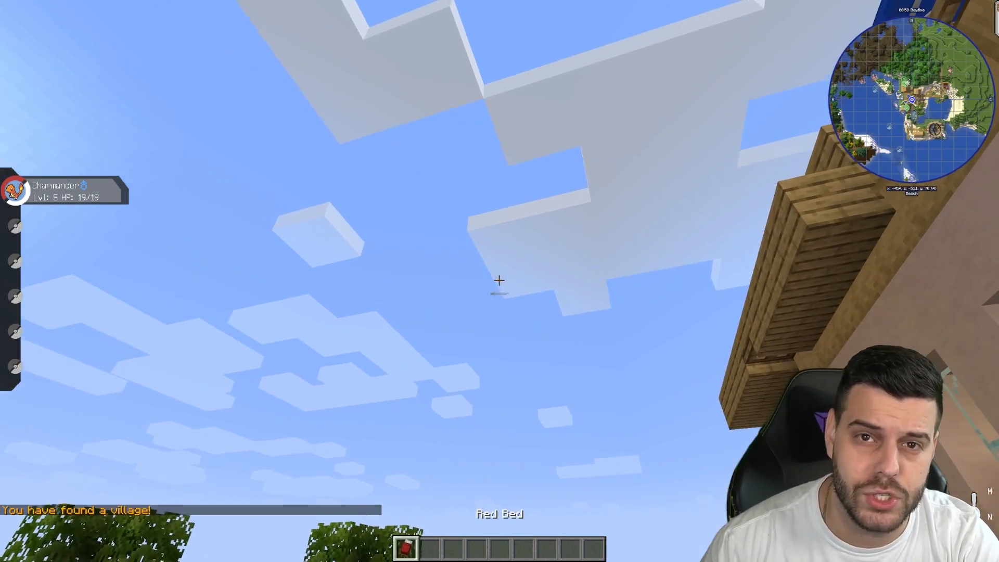
{"action": "mouse_move", "coordinate": [499, 280]}
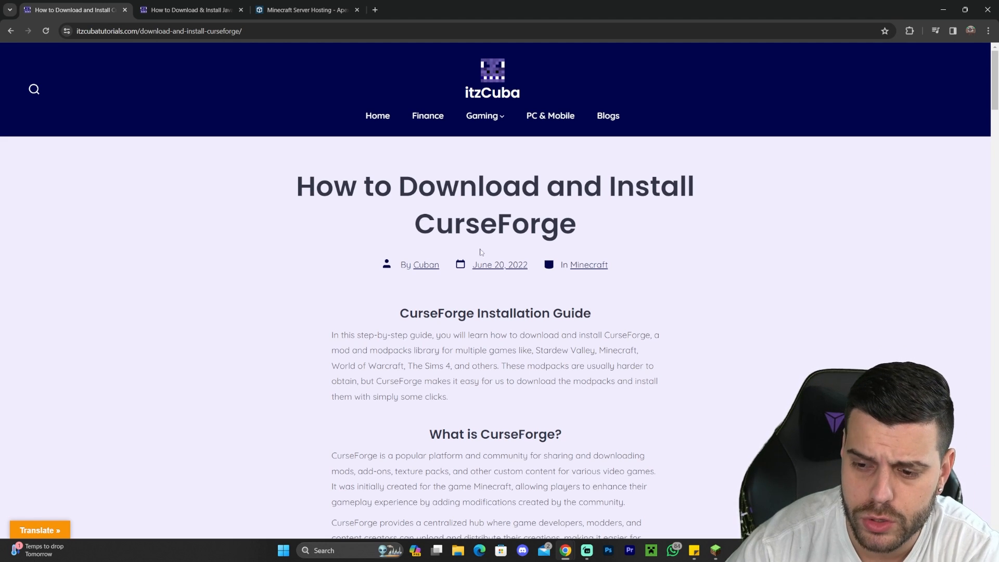
Scroll the guide to 'Step 1 – How to Download Curseforge' with its download link in view.
{"action": "scroll", "scroll_direction": "down", "scroll_amount": 3}
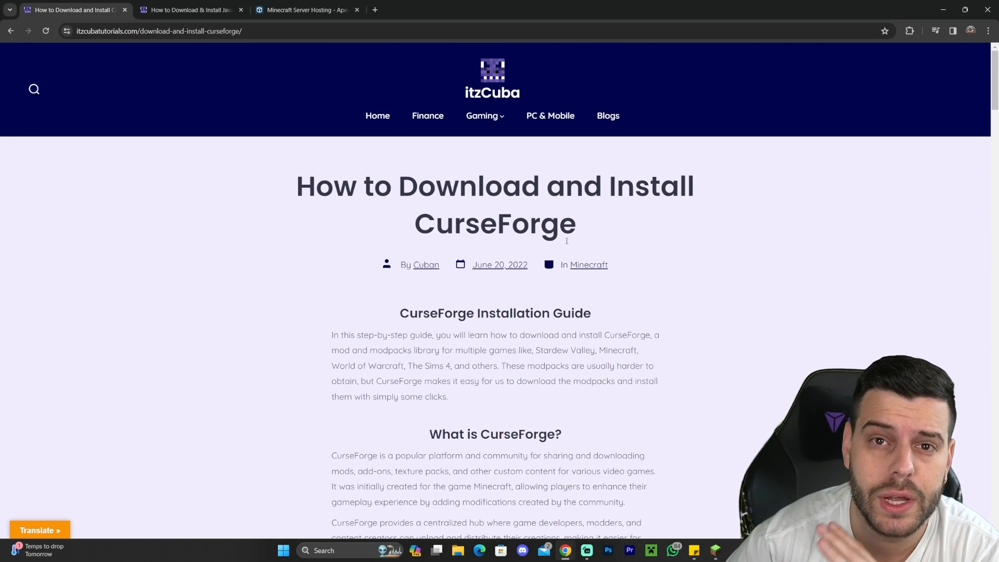
{"action": "mouse_move", "coordinate": [674, 240]}
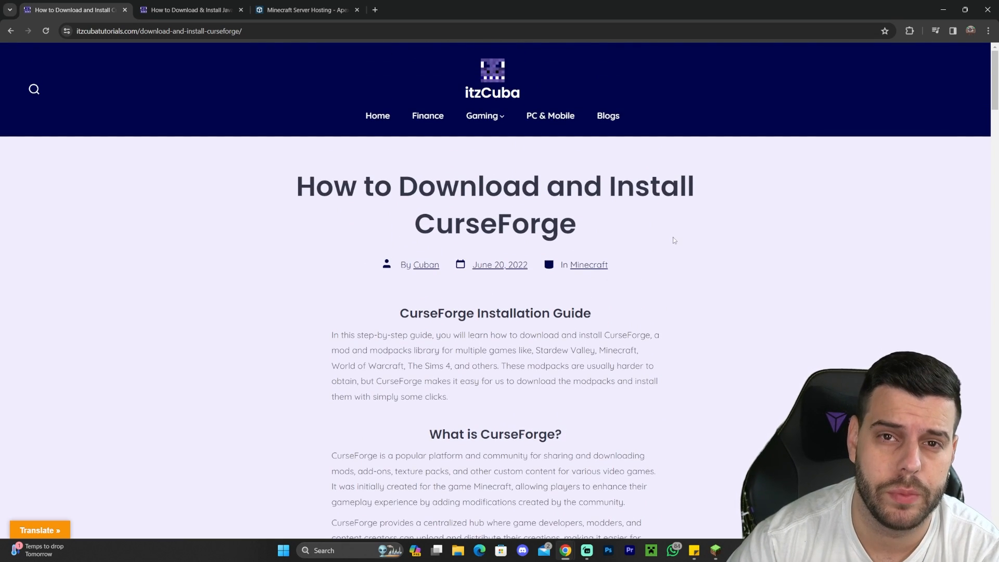
{"action": "mouse_move", "coordinate": [671, 241]}
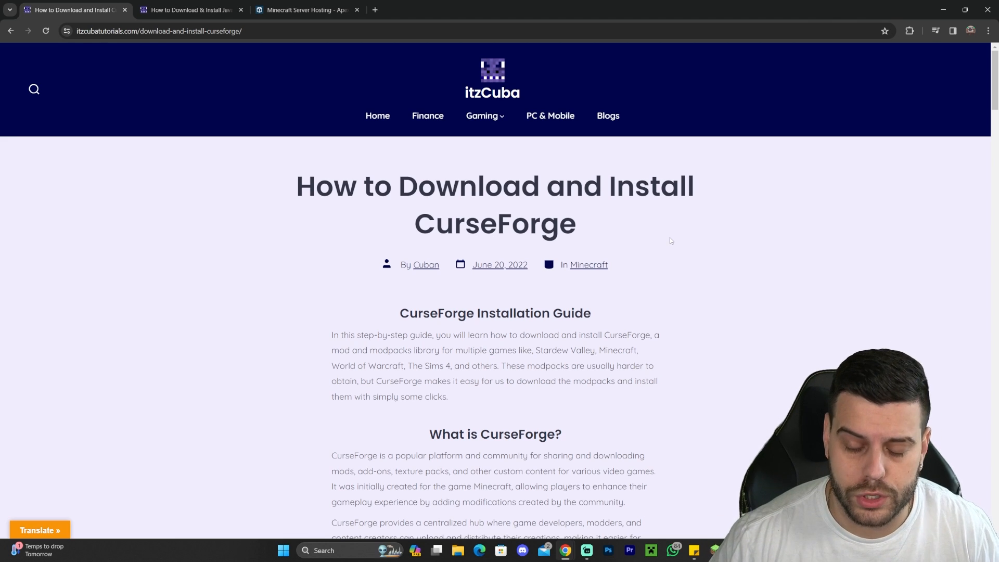
{"action": "scroll", "scroll_direction": "down", "scroll_amount": 3}
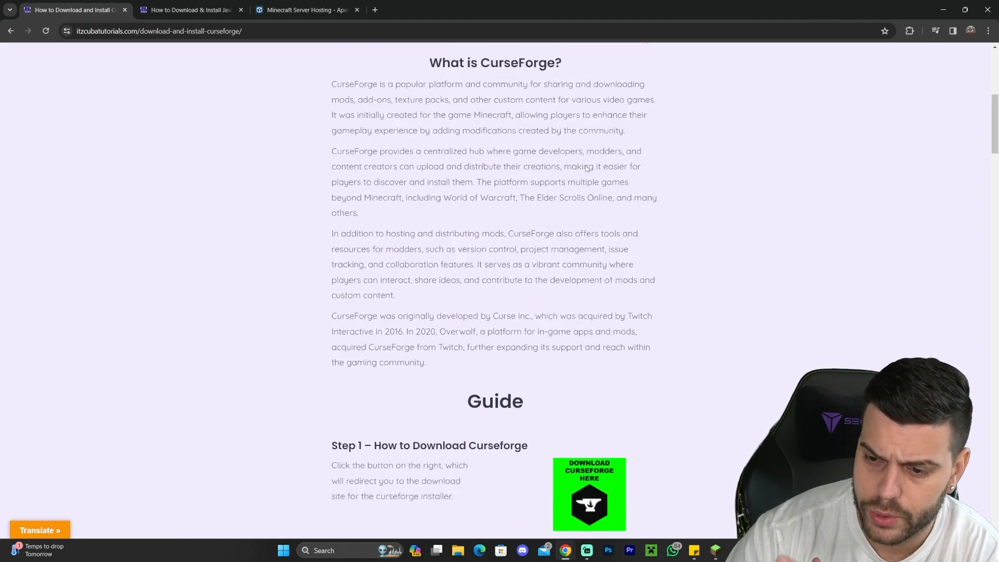
{"action": "scroll", "scroll_direction": "down", "scroll_amount": 3}
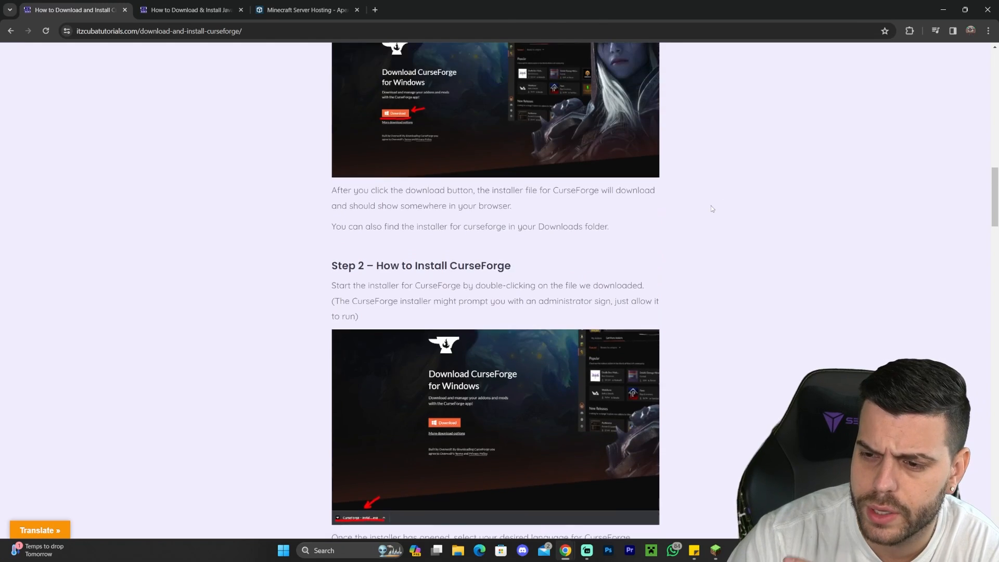
{"action": "scroll", "scroll_direction": "up", "scroll_amount": 3}
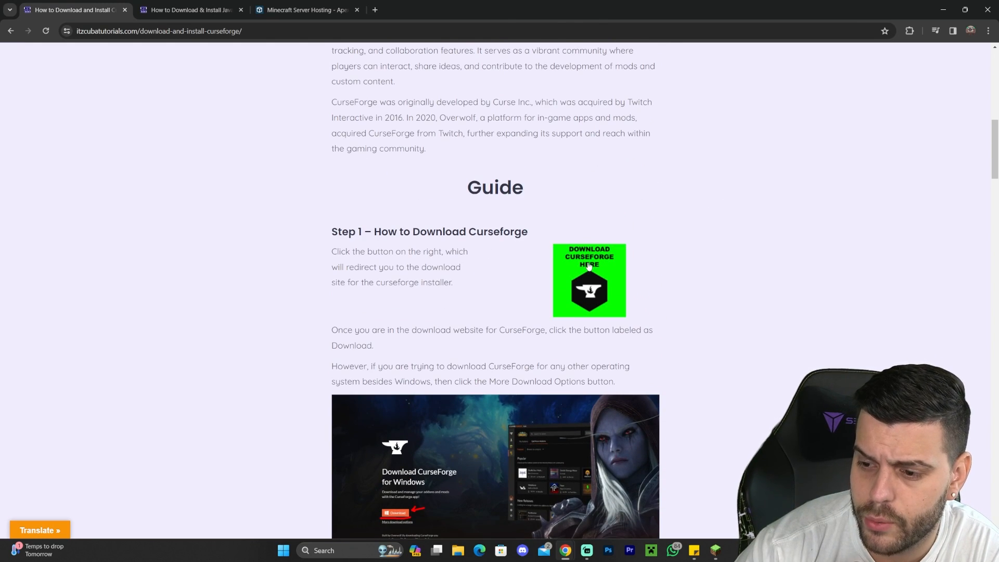
Follow the guide's link to curseforge.com and download the standalone Windows installer to the desktop.
{"action": "left_click", "coordinate": [589, 281]}
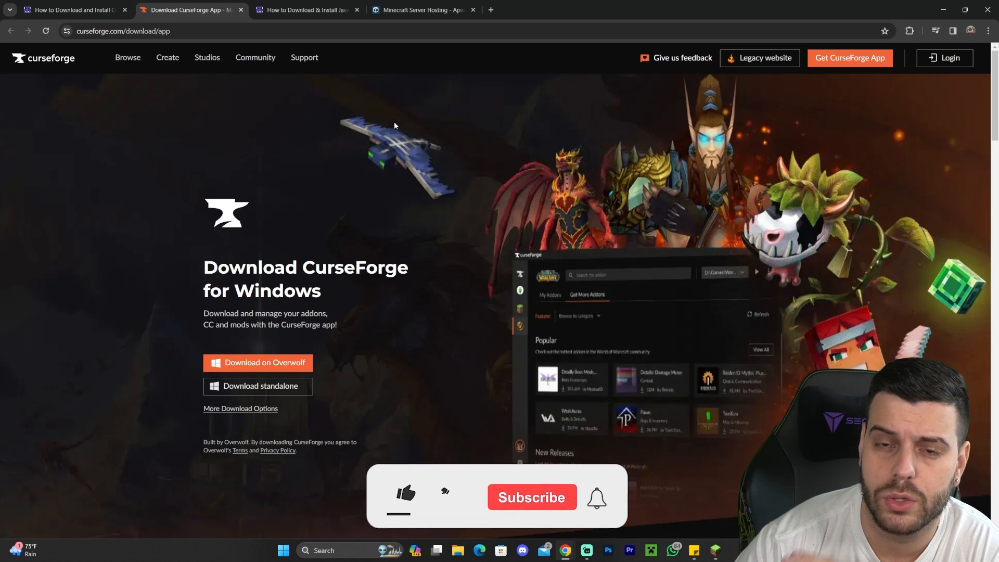
{"action": "left_click", "coordinate": [241, 408]}
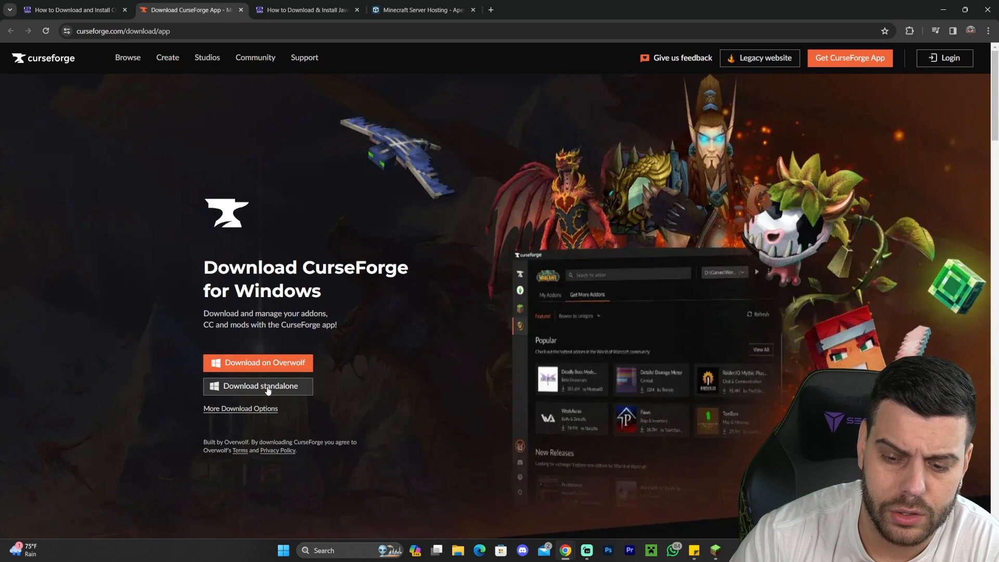
{"action": "left_click", "coordinate": [258, 386]}
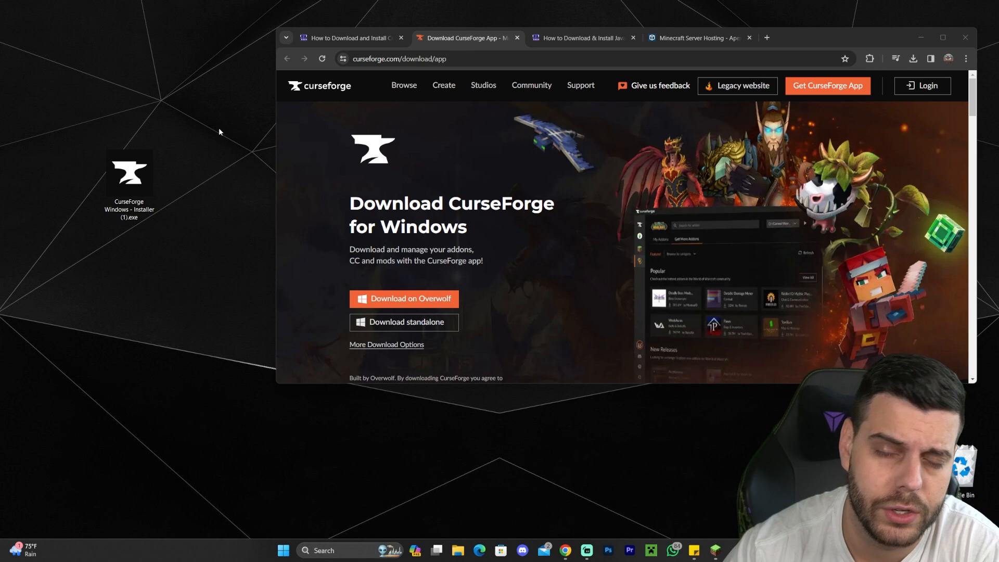
{"action": "mouse_move", "coordinate": [743, 75]}
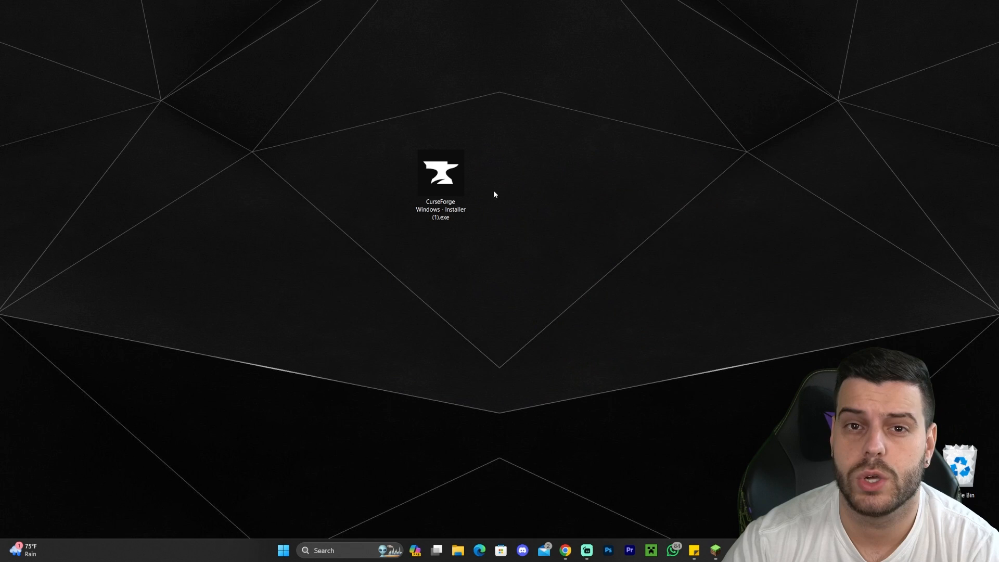
Run the downloaded CurseForge Windows installer from the desktop.
{"action": "left_click", "coordinate": [441, 177]}
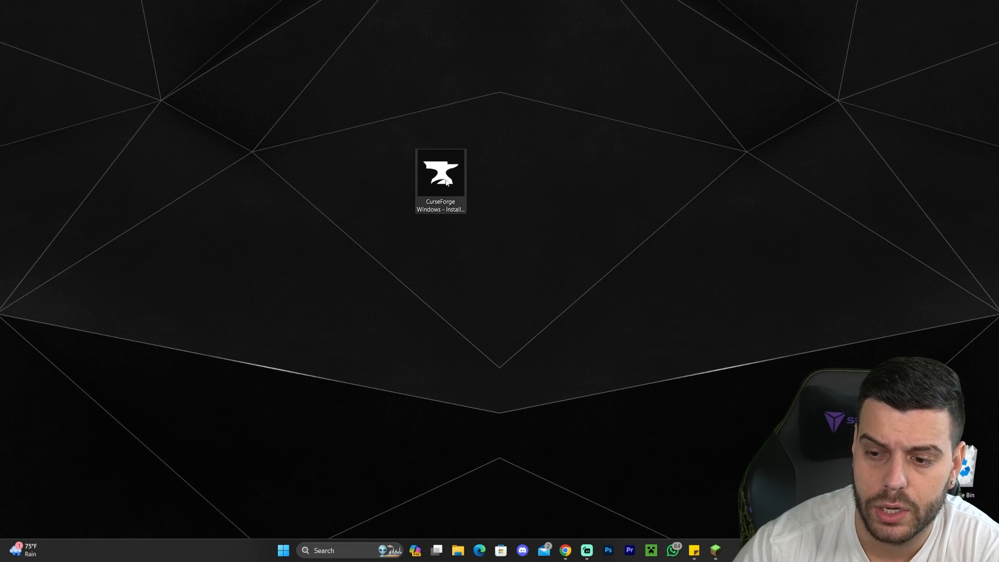
{"action": "double_click", "coordinate": [440, 175]}
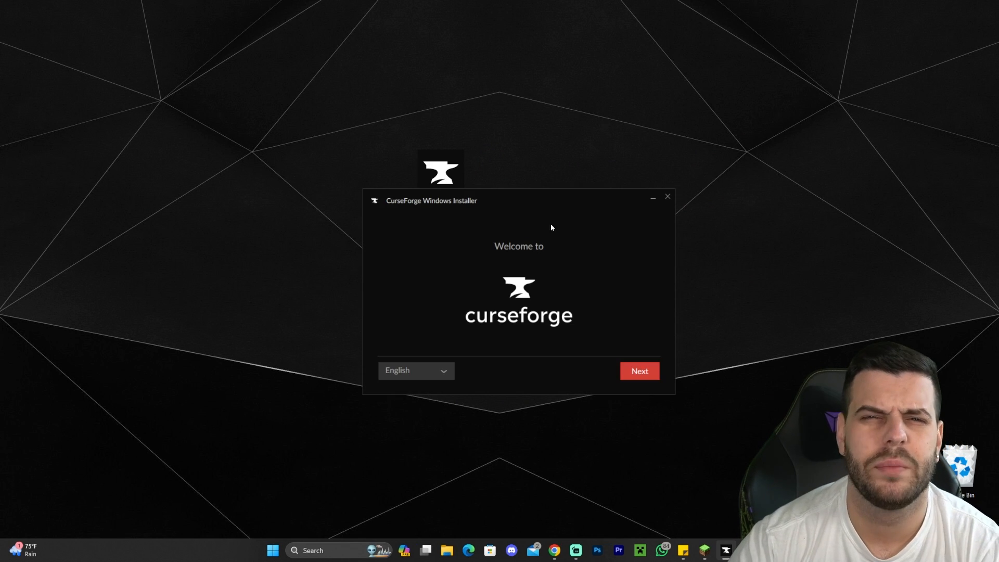
{"action": "mouse_move", "coordinate": [534, 234]}
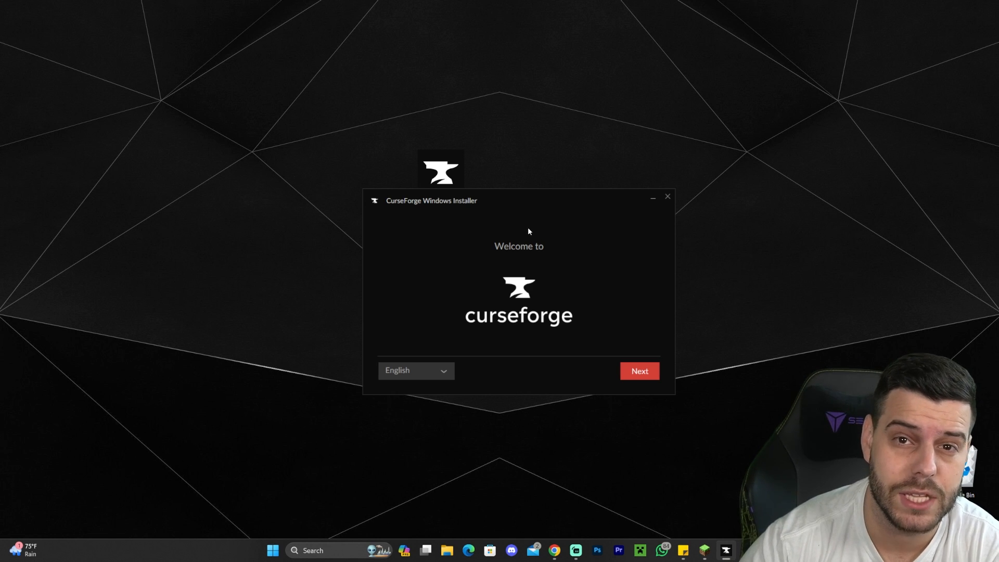
{"action": "mouse_move", "coordinate": [569, 254]}
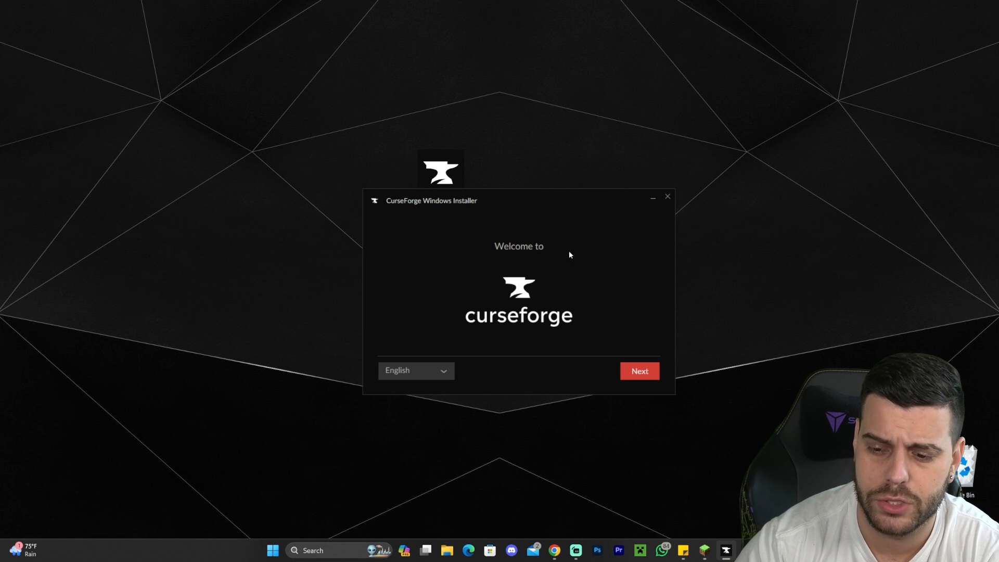
Keep English, accept the Terms of use and start installing CurseForge to the default folder.
{"action": "left_click", "coordinate": [417, 370]}
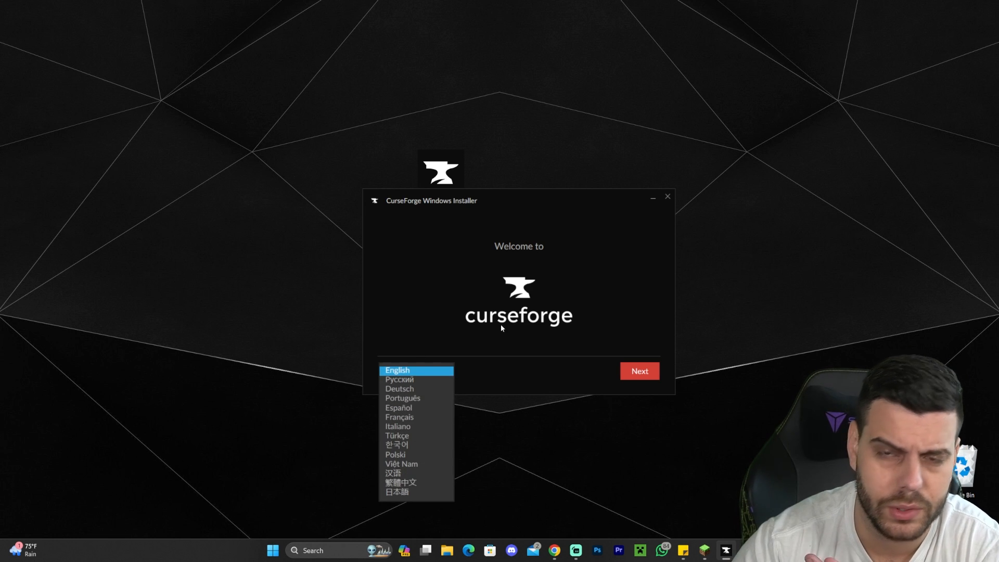
{"action": "left_click", "coordinate": [398, 370]}
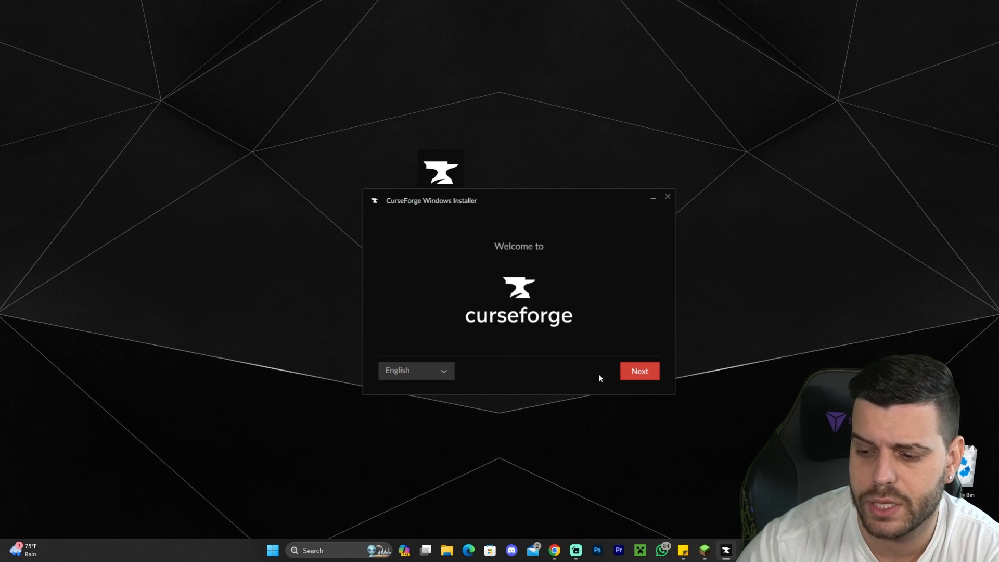
{"action": "left_click", "coordinate": [639, 371]}
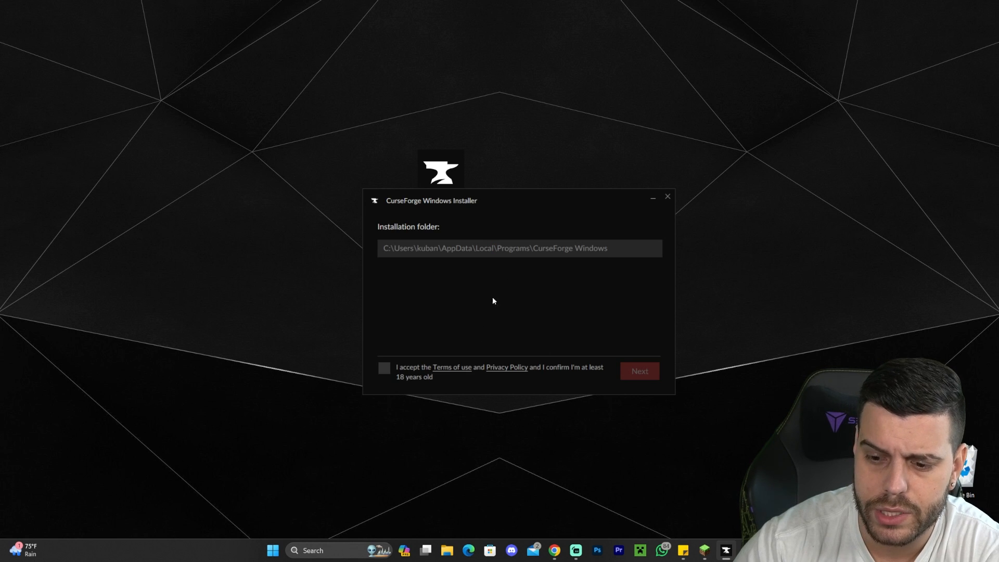
{"action": "mouse_move", "coordinate": [468, 259]}
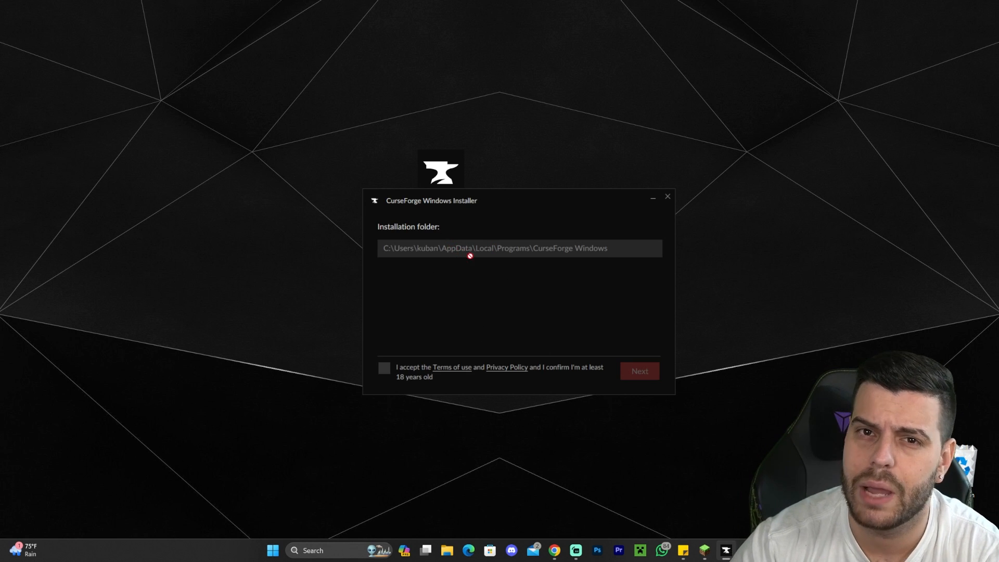
{"action": "left_click", "coordinate": [384, 367]}
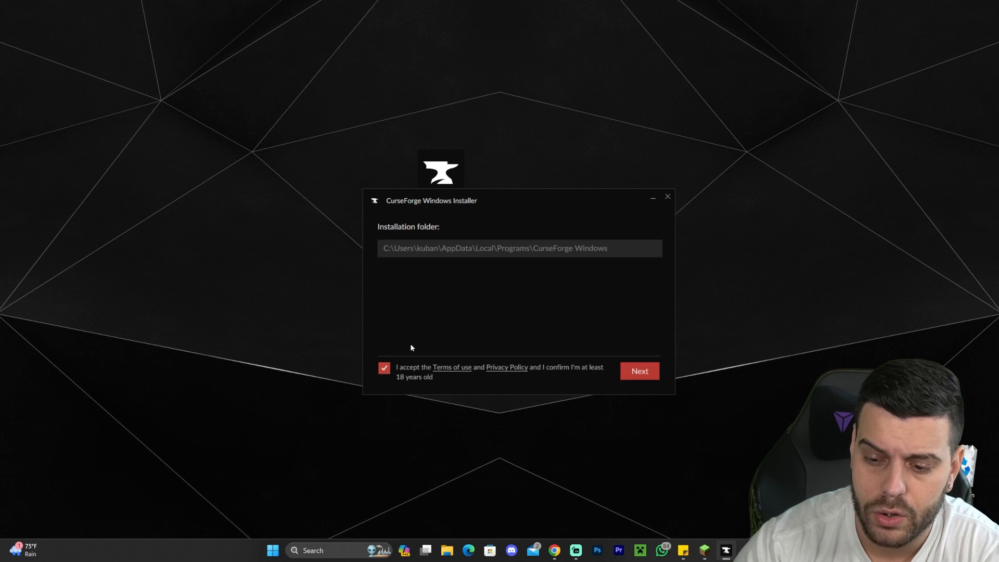
{"action": "left_click", "coordinate": [639, 371]}
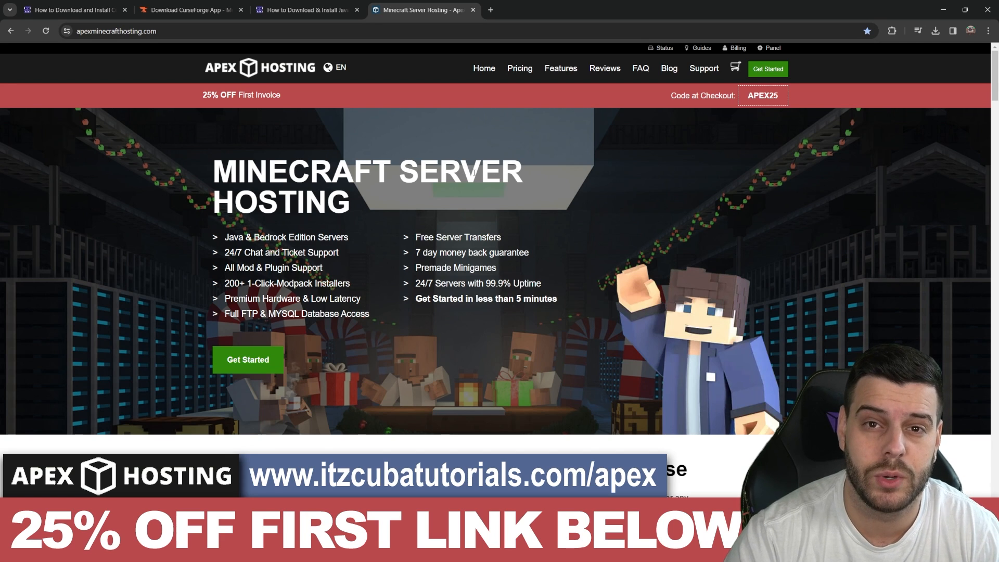
{"action": "mouse_move", "coordinate": [408, 133]}
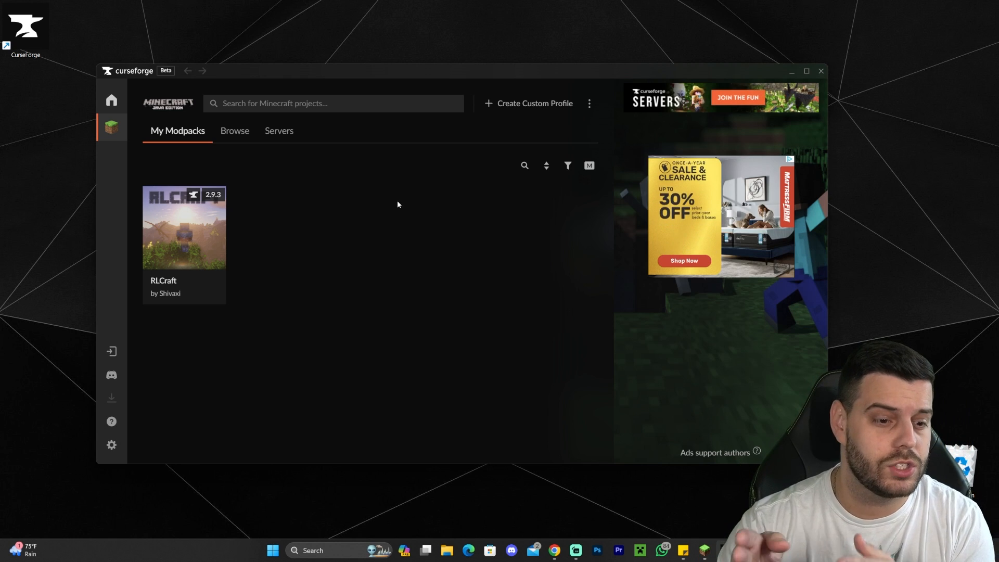
{"action": "mouse_move", "coordinate": [441, 207]}
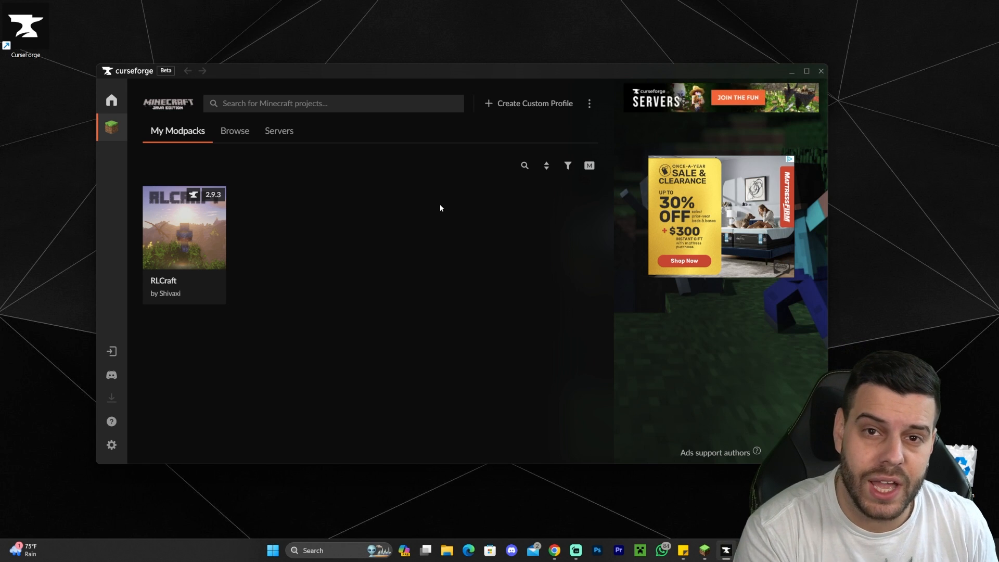
Return to game selection and choose Minecraft in CurseForge.
{"action": "left_click", "coordinate": [111, 98]}
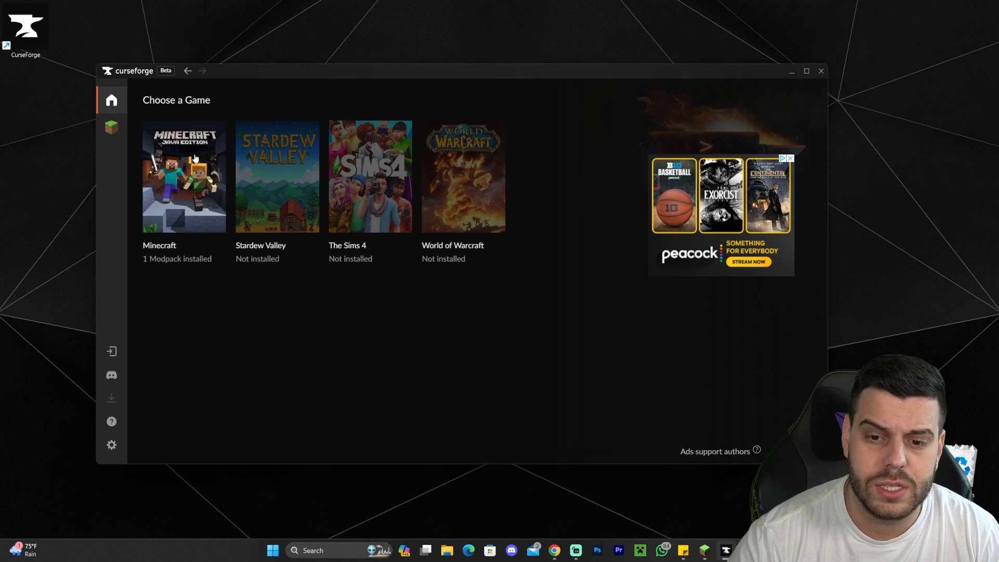
{"action": "left_click", "coordinate": [183, 176]}
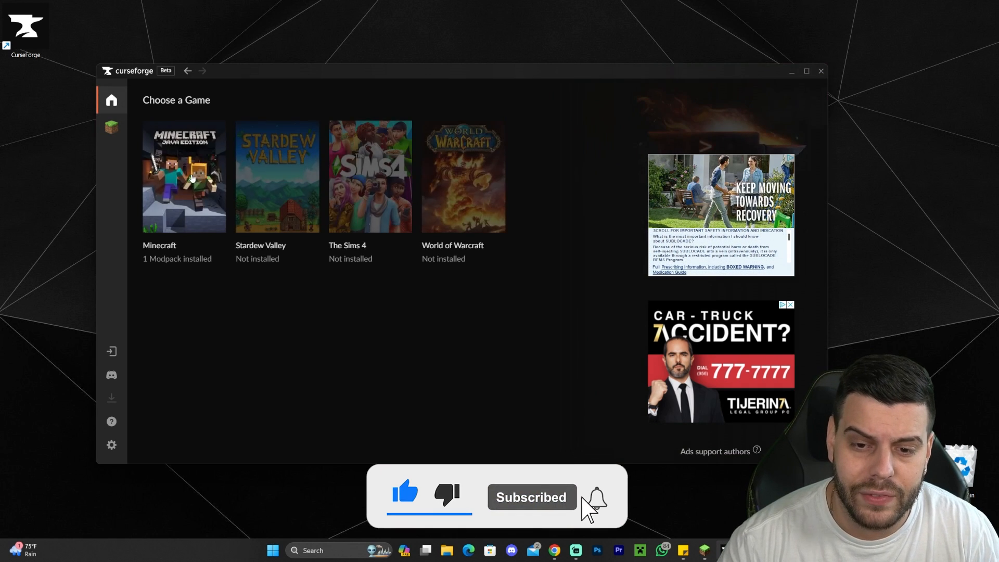
{"action": "left_click", "coordinate": [184, 177]}
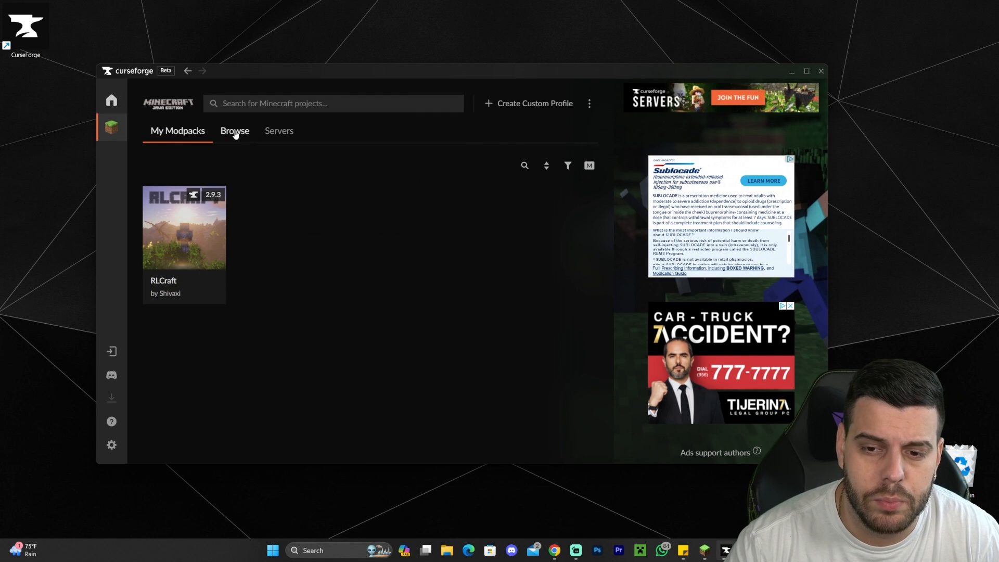
{"action": "mouse_move", "coordinate": [342, 180]}
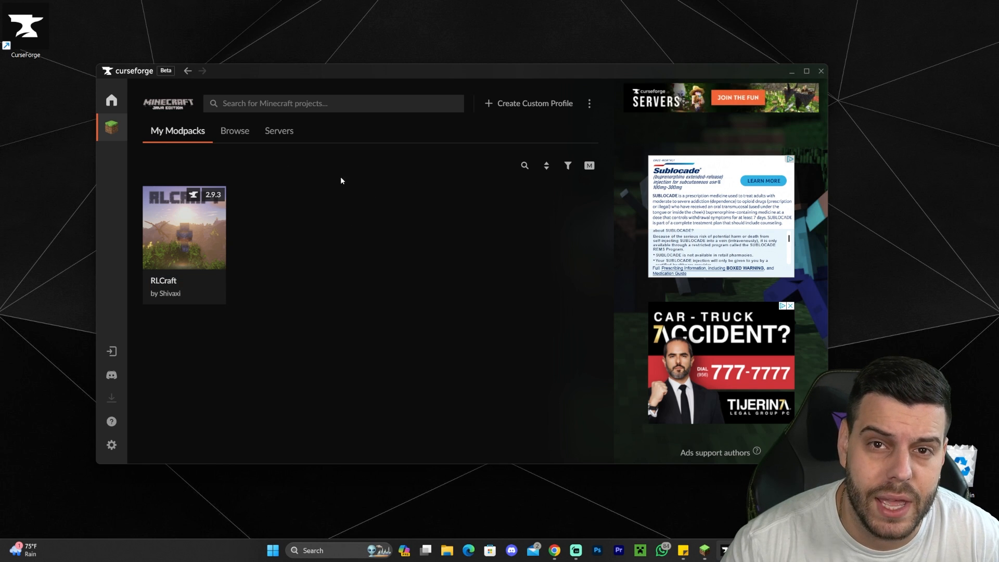
Search the Browse modpack catalogue for 'pix' so The Pixelmon Modpack lists first.
{"action": "left_click", "coordinate": [235, 131]}
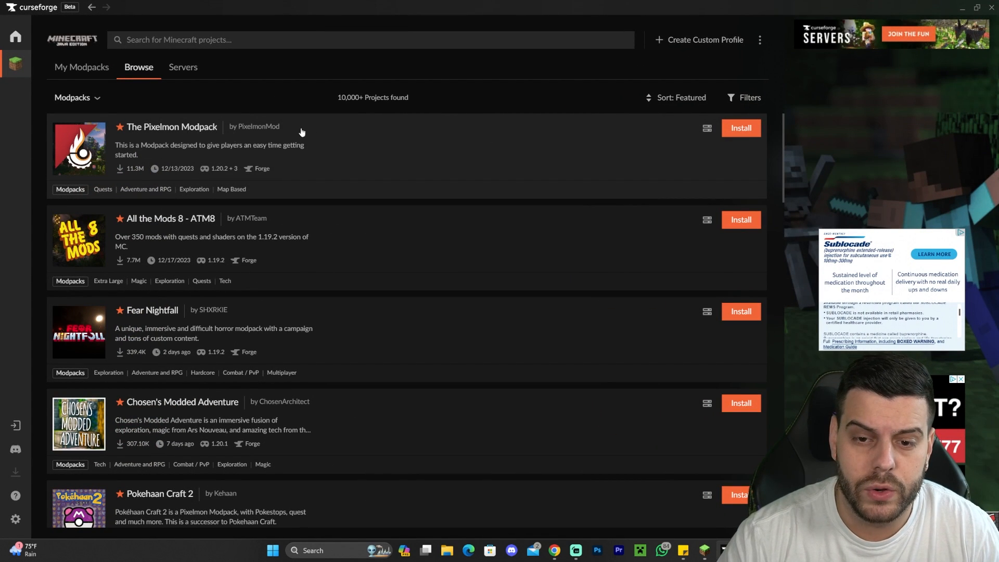
{"action": "type", "text": "pixelmon"}
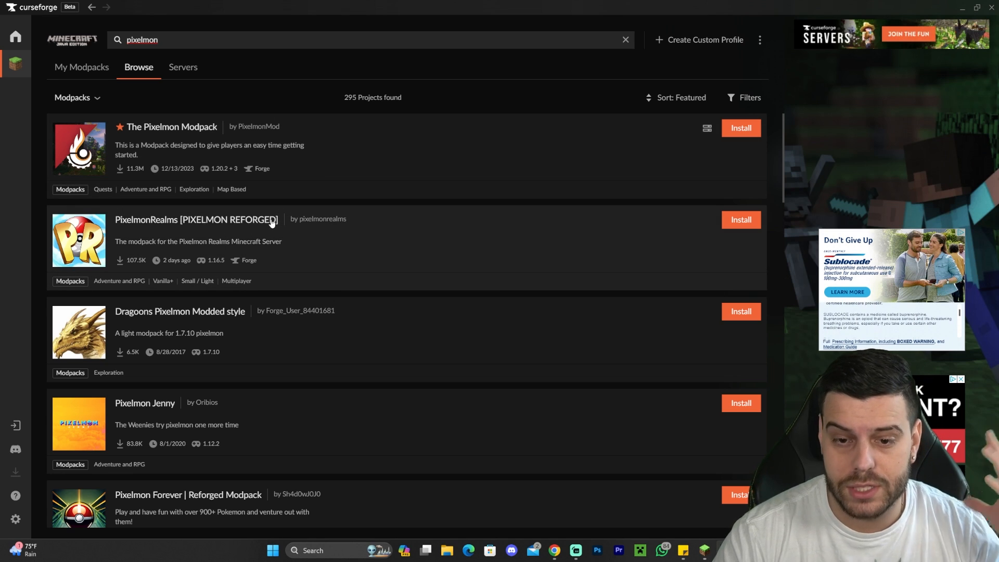
{"action": "mouse_move", "coordinate": [198, 139]}
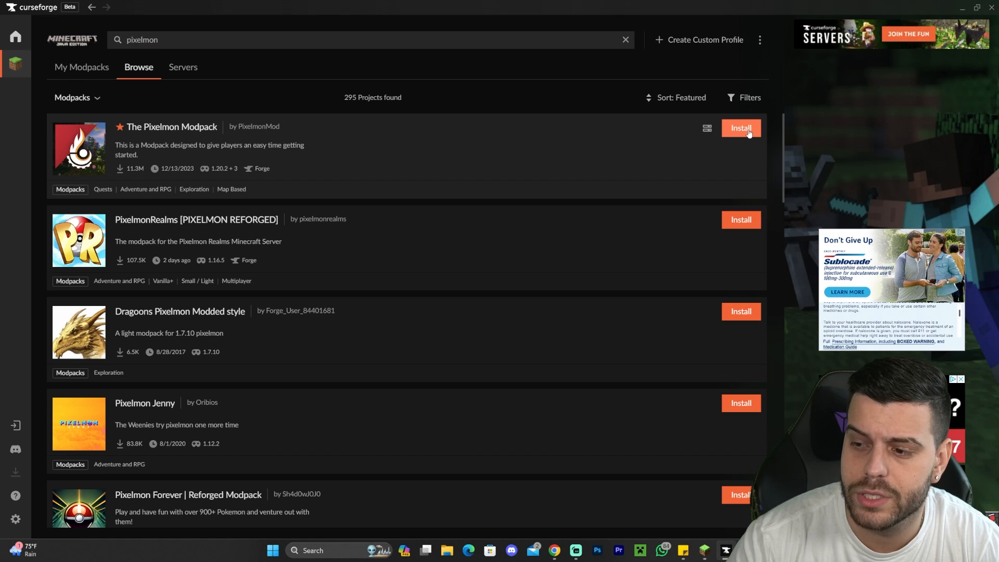
Install The Pixelmon Modpack into My Modpacks beside RLCraft and allow CurseForge through the firewall.
{"action": "left_click", "coordinate": [742, 128]}
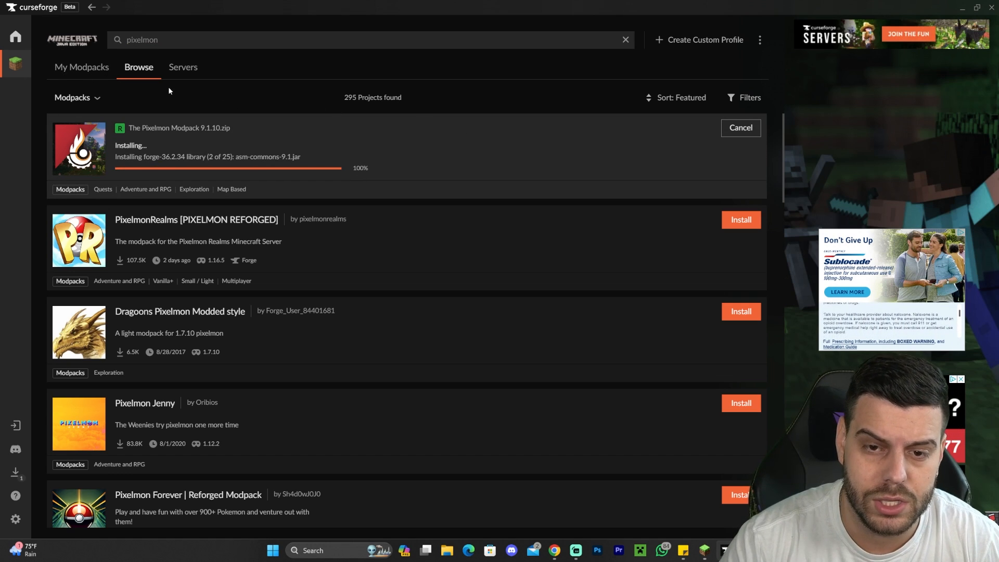
{"action": "left_click", "coordinate": [81, 66]}
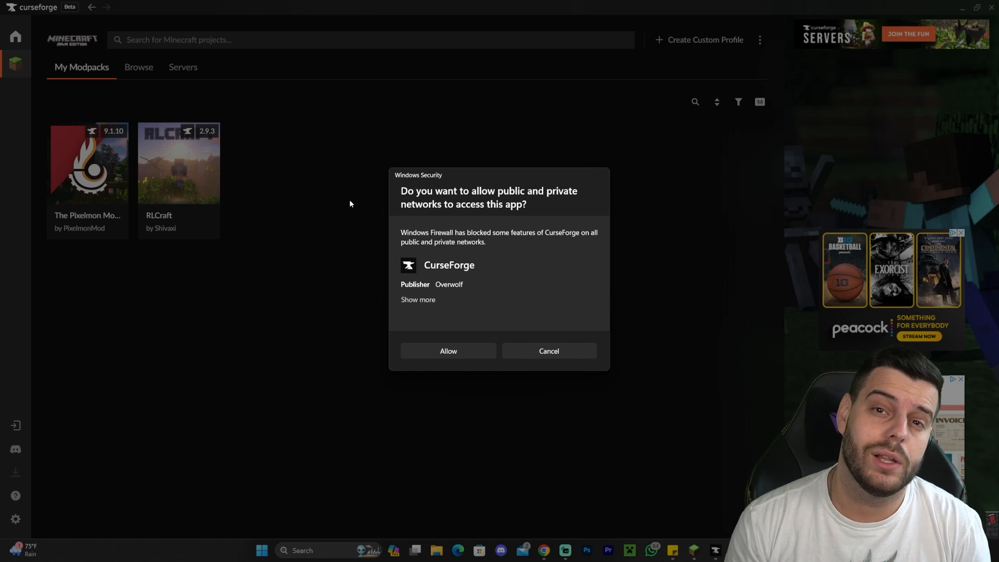
{"action": "mouse_move", "coordinate": [461, 227]}
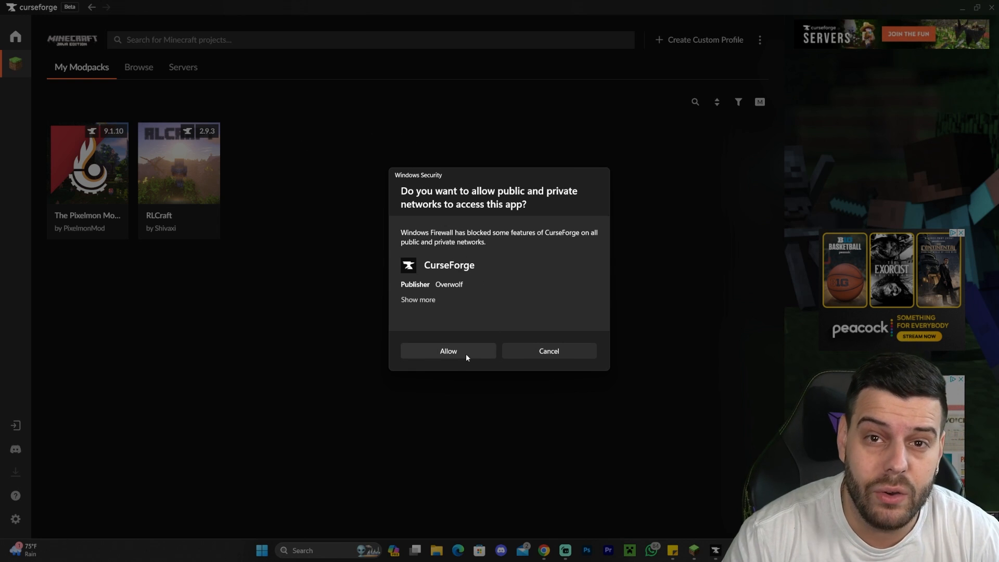
{"action": "left_click", "coordinate": [448, 350]}
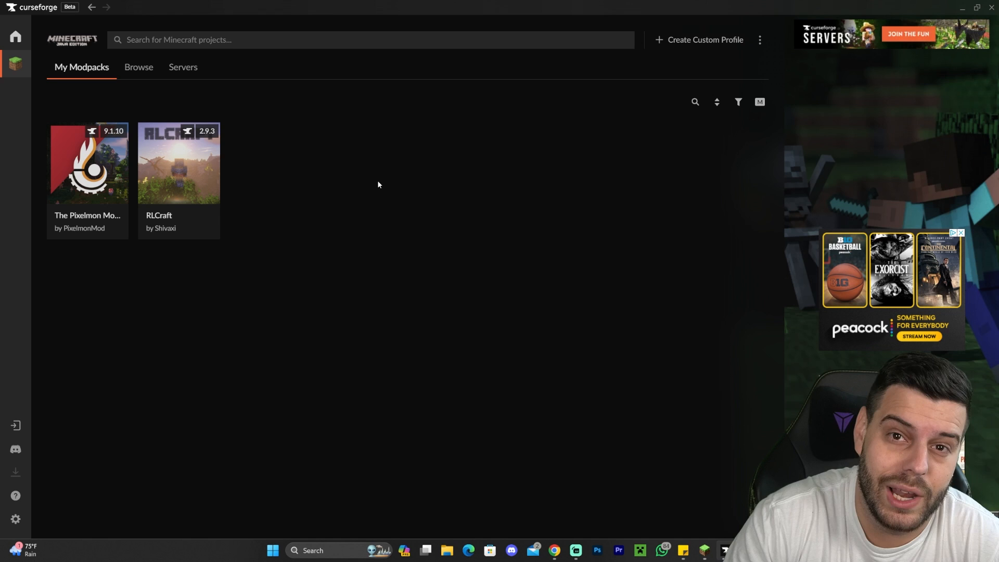
{"action": "mouse_move", "coordinate": [126, 305]}
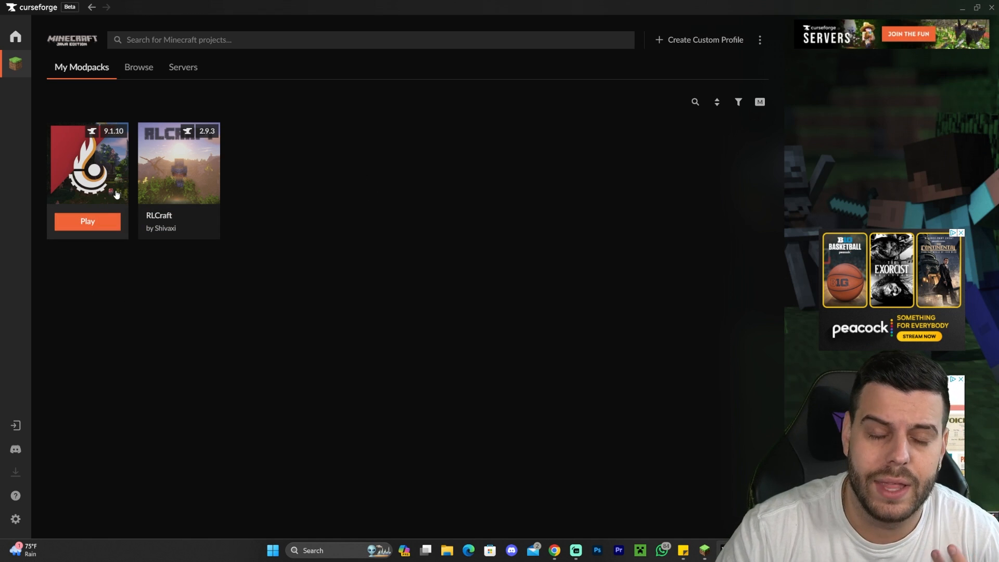
Play the Pixelmon modpack from CurseForge and sign in with a Microsoft account in the launcher.
{"action": "left_click", "coordinate": [87, 221]}
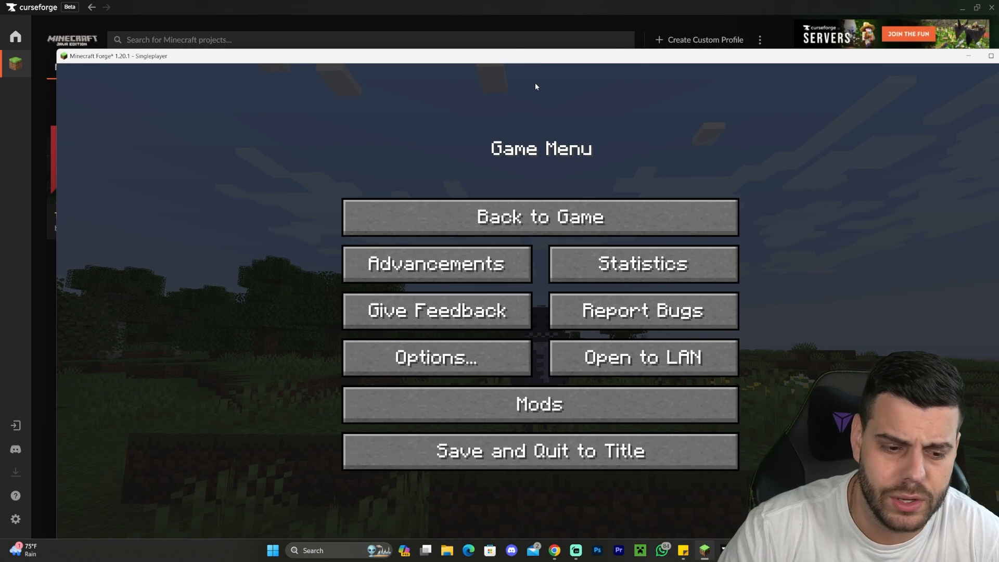
{"action": "left_click", "coordinate": [539, 451]}
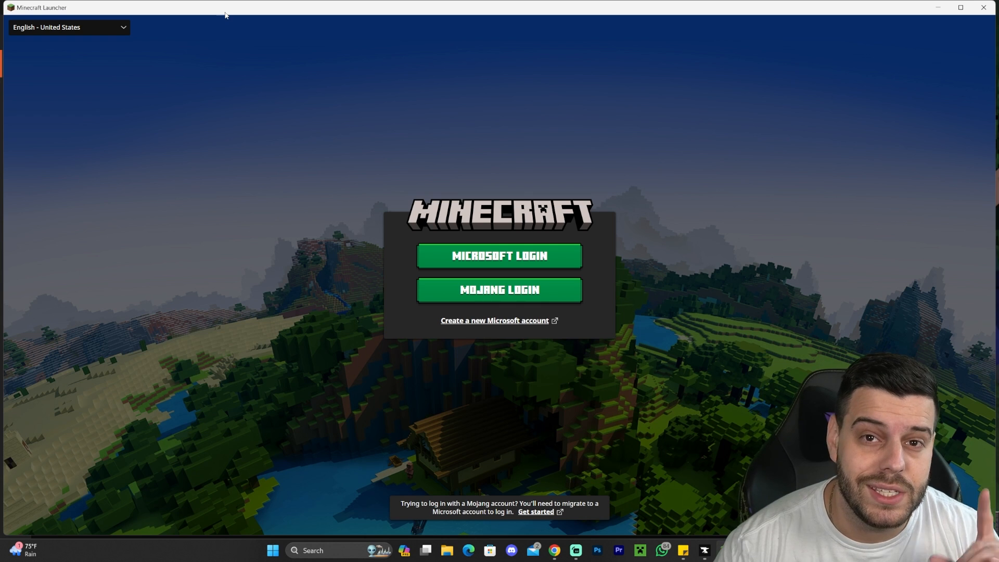
{"action": "mouse_move", "coordinate": [233, 42]}
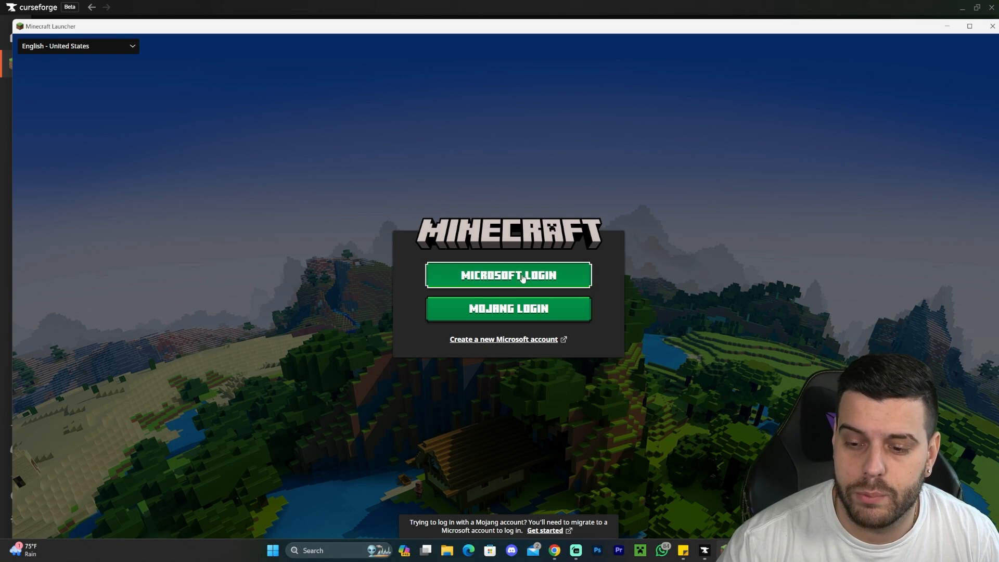
{"action": "left_click", "coordinate": [510, 276]}
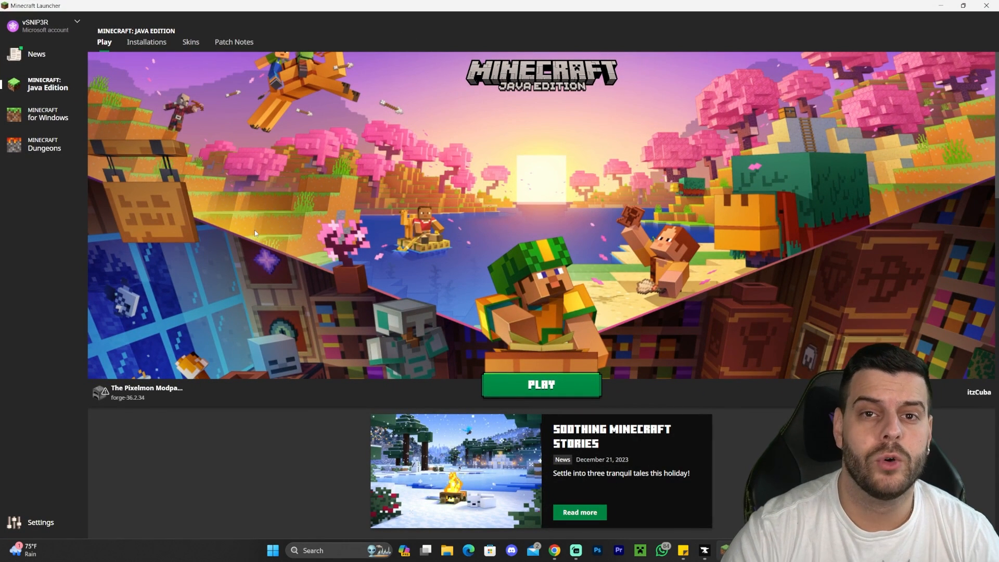
{"action": "mouse_move", "coordinate": [106, 391]}
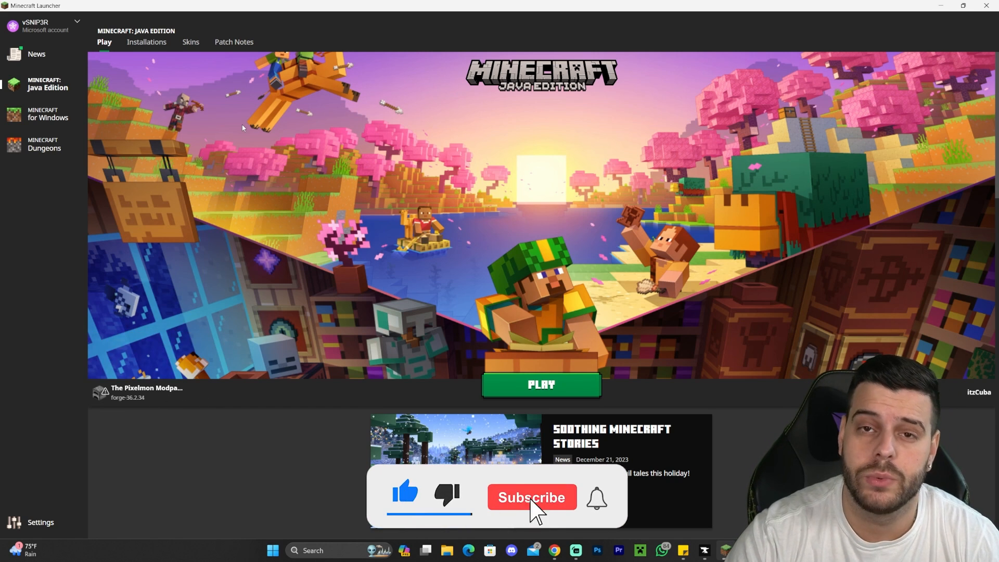
Check the Pixelmon installation's Java arguments show -Xmx4096m, then close the editor.
{"action": "left_click", "coordinate": [145, 42]}
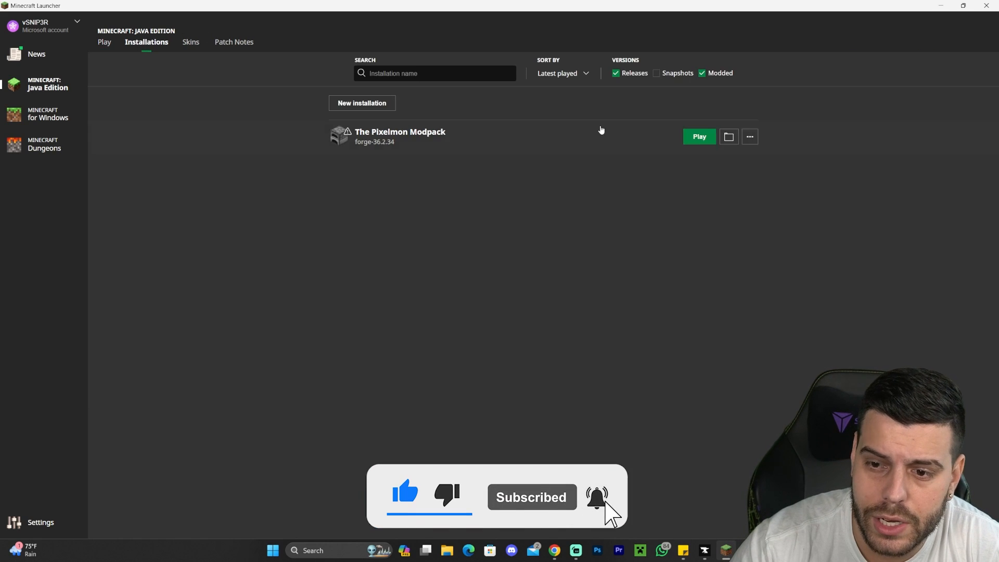
{"action": "left_click", "coordinate": [749, 136]}
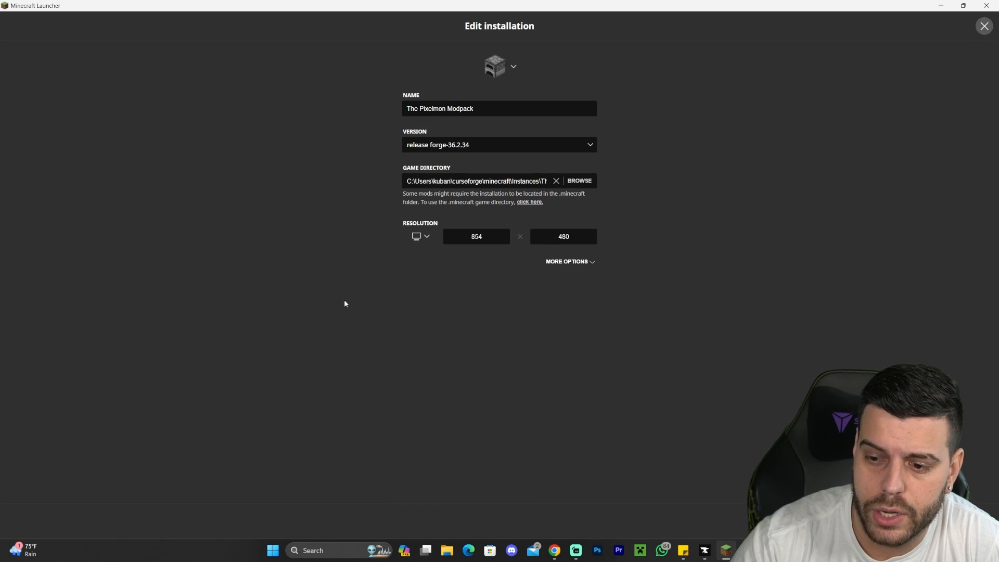
{"action": "left_click", "coordinate": [568, 262]}
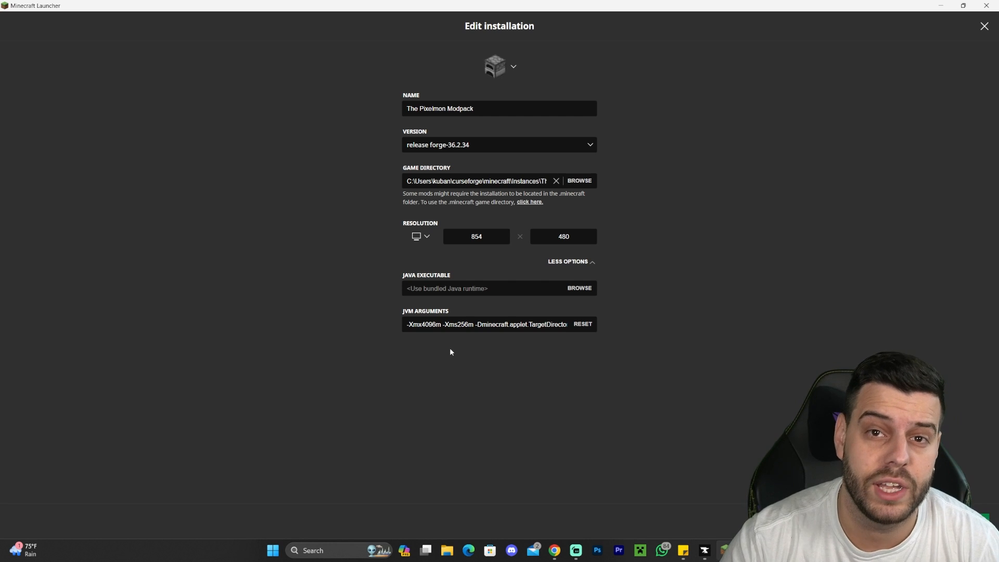
{"action": "mouse_move", "coordinate": [560, 248]}
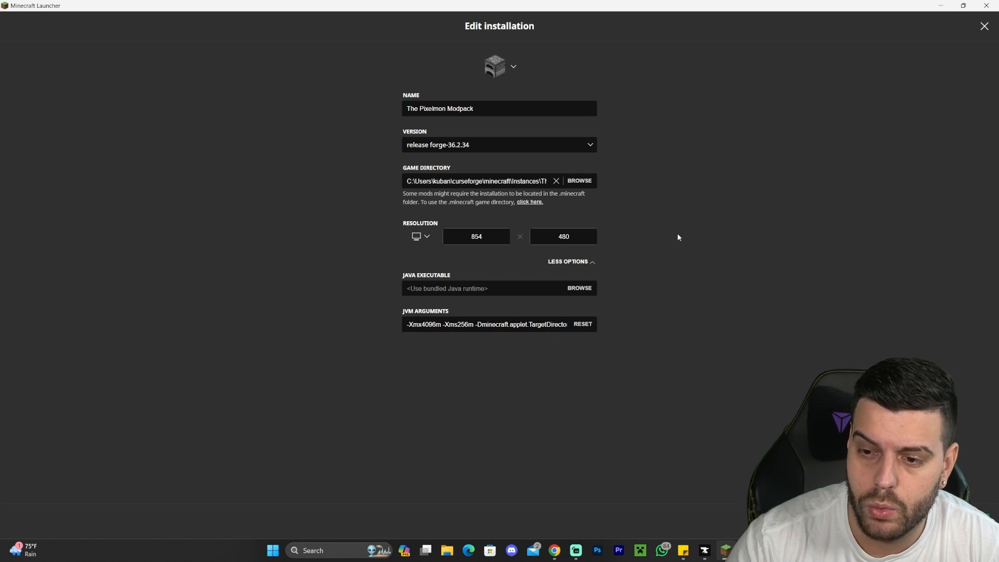
{"action": "left_click", "coordinate": [985, 26]}
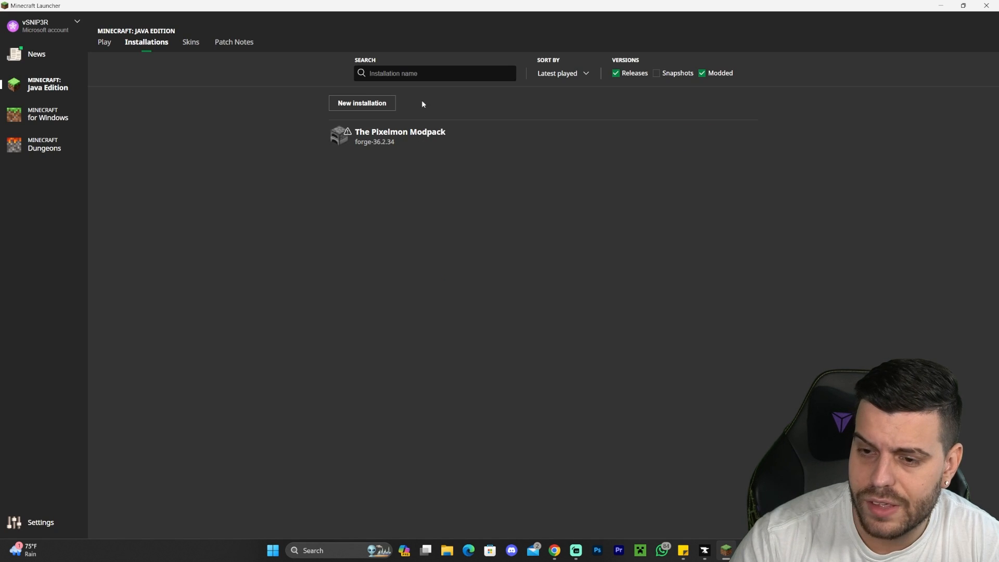
Start The Pixelmon Modpack from the Play page and accept the modded-version warning.
{"action": "left_click", "coordinate": [104, 42]}
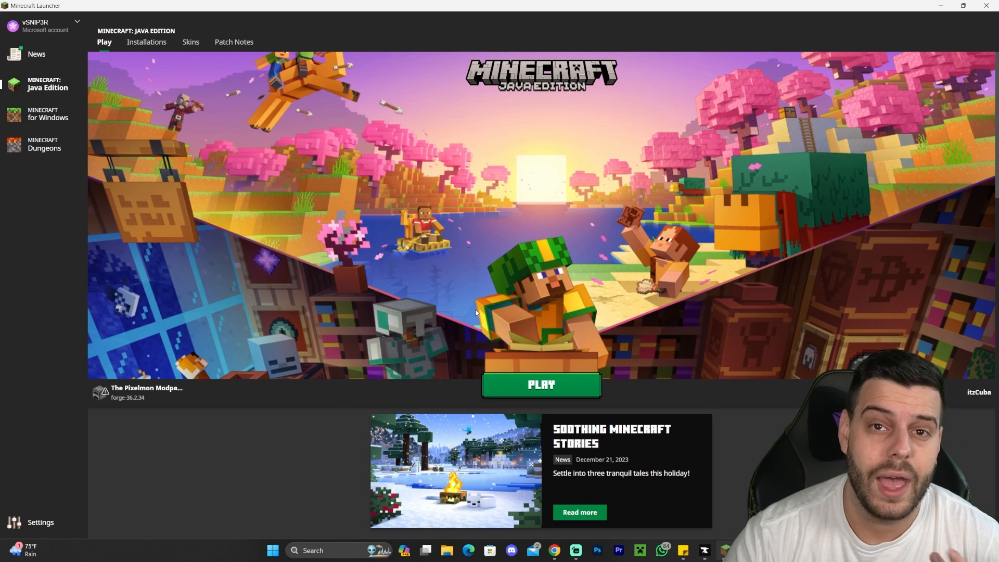
{"action": "left_click", "coordinate": [542, 385]}
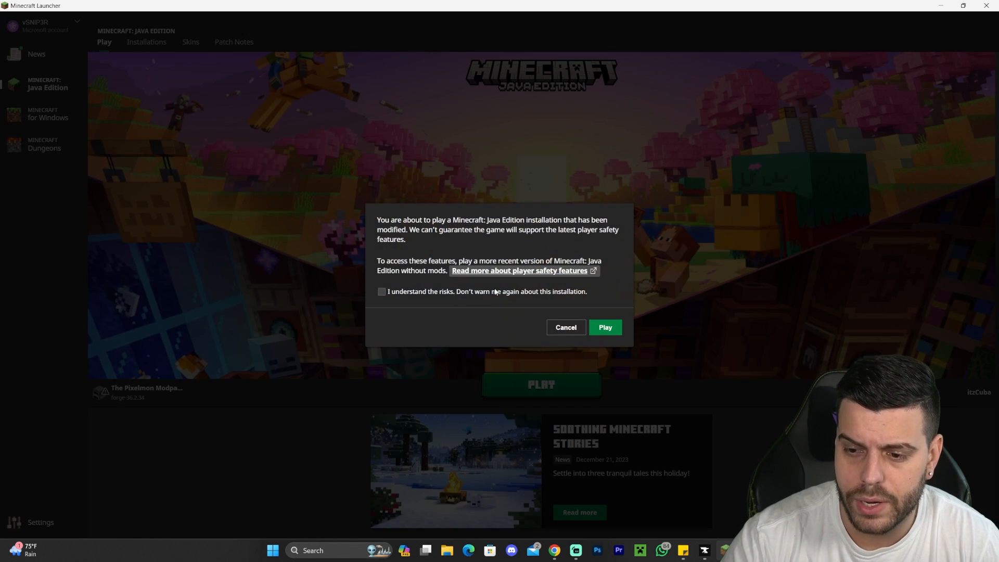
{"action": "left_click", "coordinate": [606, 327]}
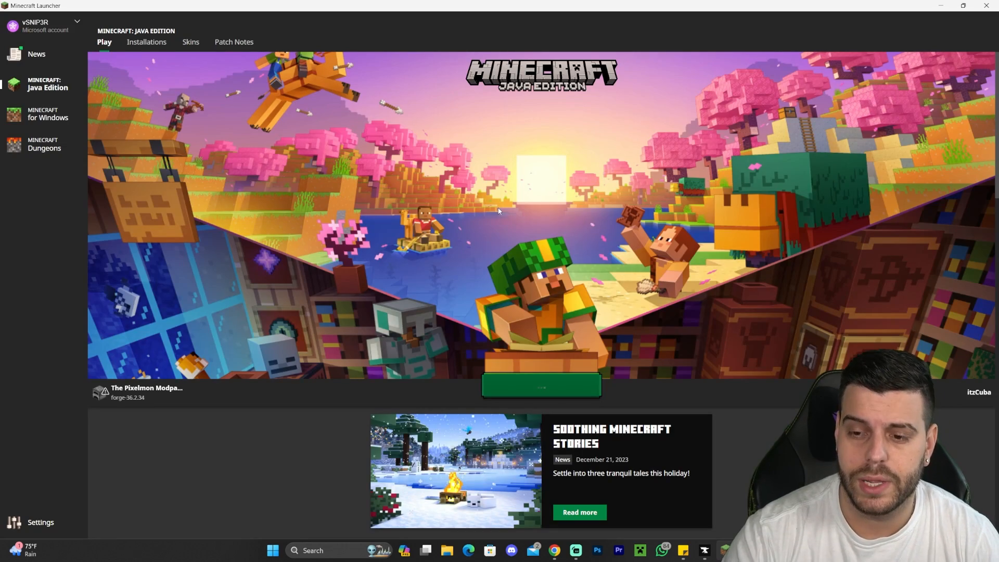
Create a default singleplayer world and choose Charmander as the starter Pokémon.
{"action": "left_click", "coordinate": [541, 386]}
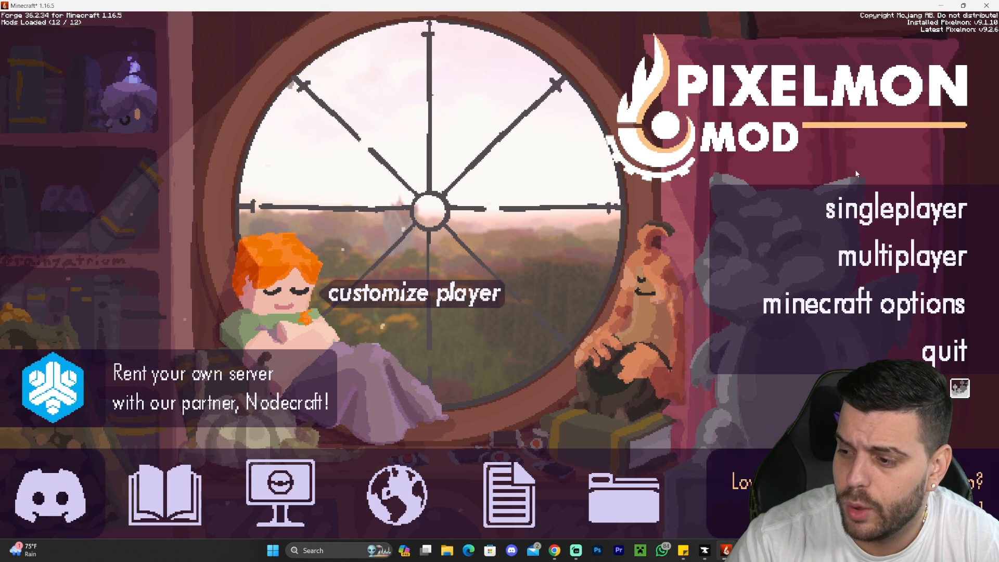
{"action": "mouse_move", "coordinate": [560, 133]}
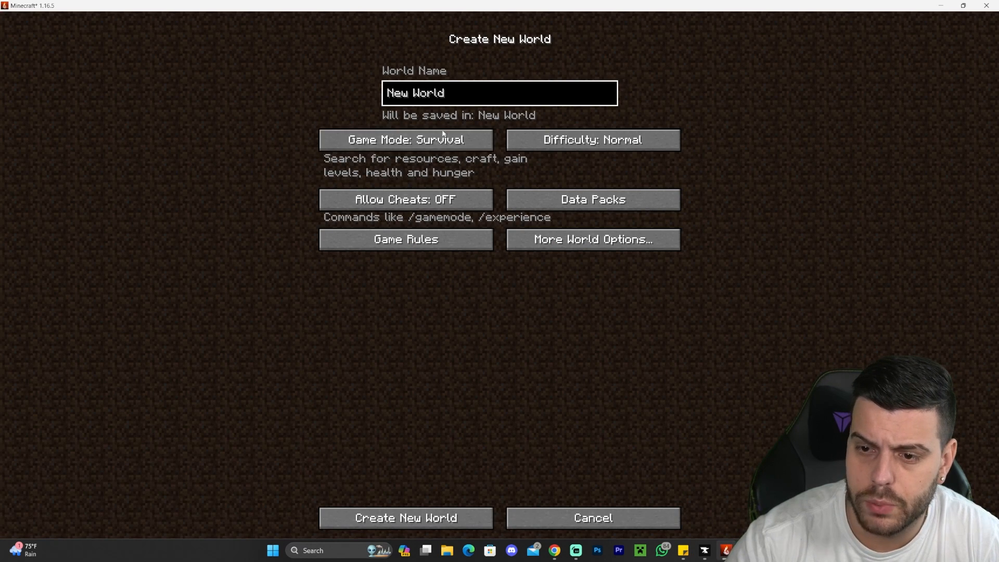
{"action": "left_click", "coordinate": [406, 519]}
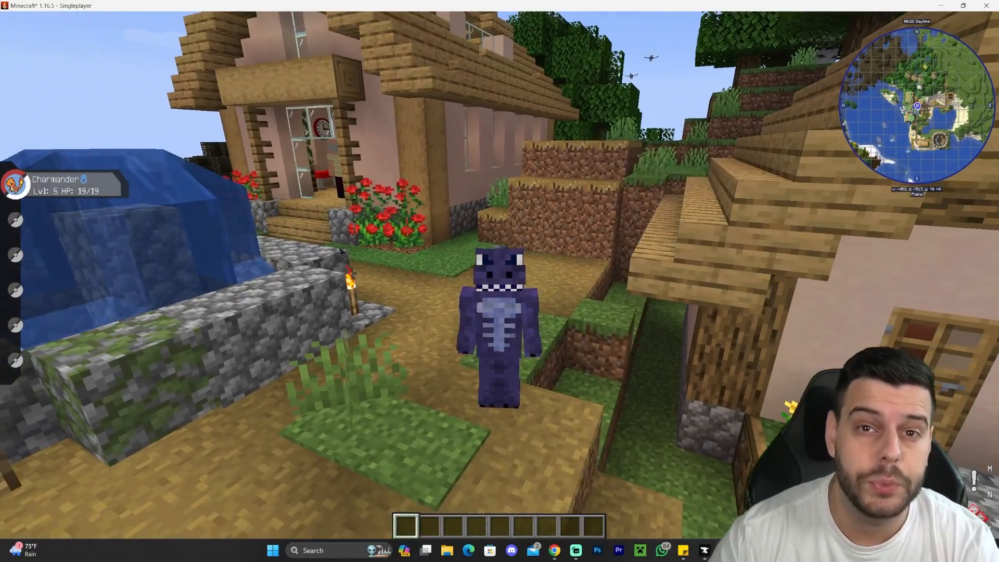
{"action": "mouse_move", "coordinate": [500, 288]}
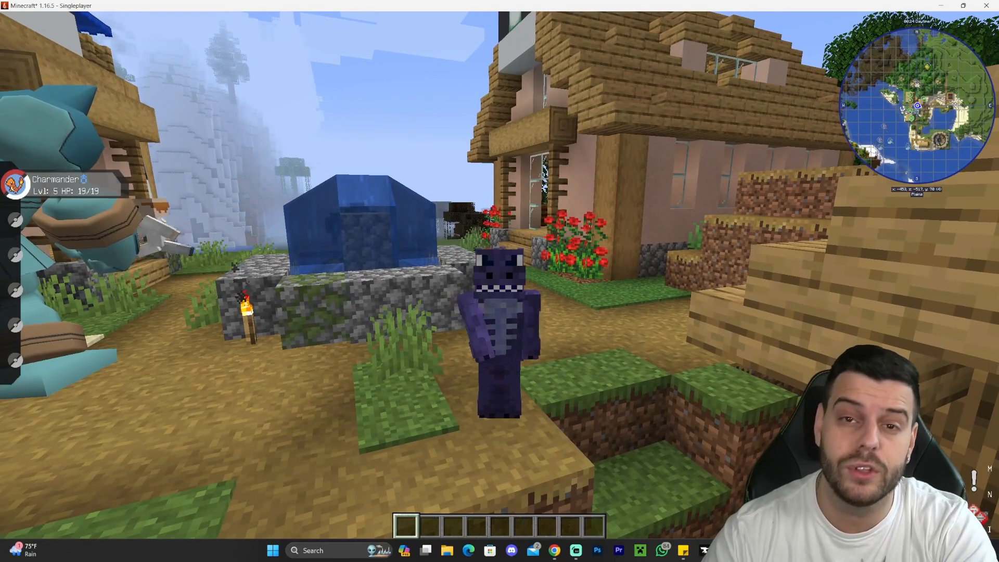